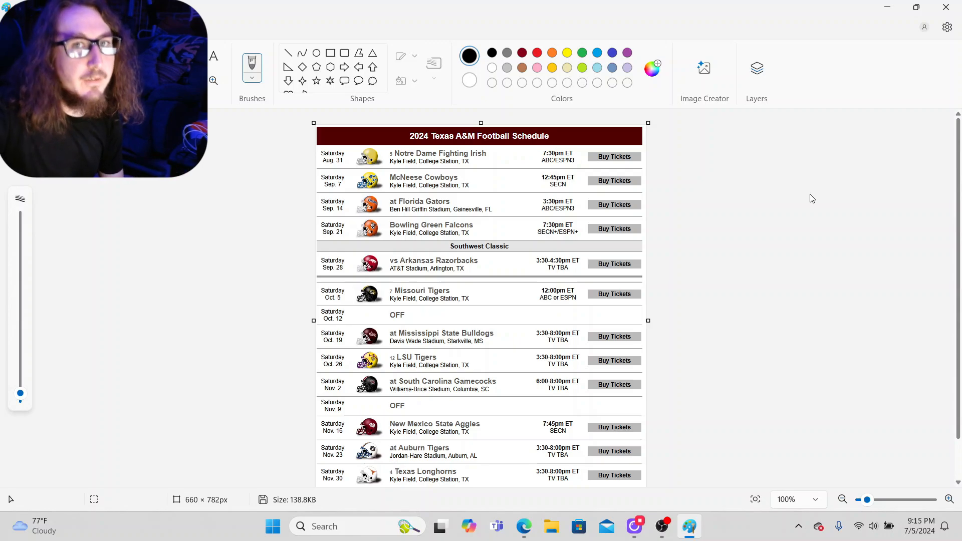
{"action": "mouse_move", "coordinate": [767, 219]}
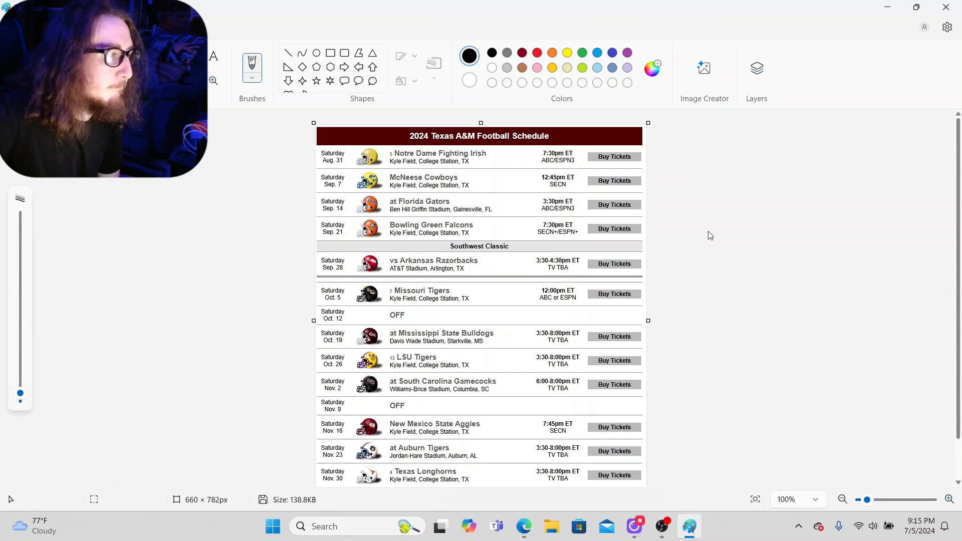
{"action": "mouse_move", "coordinate": [764, 198]}
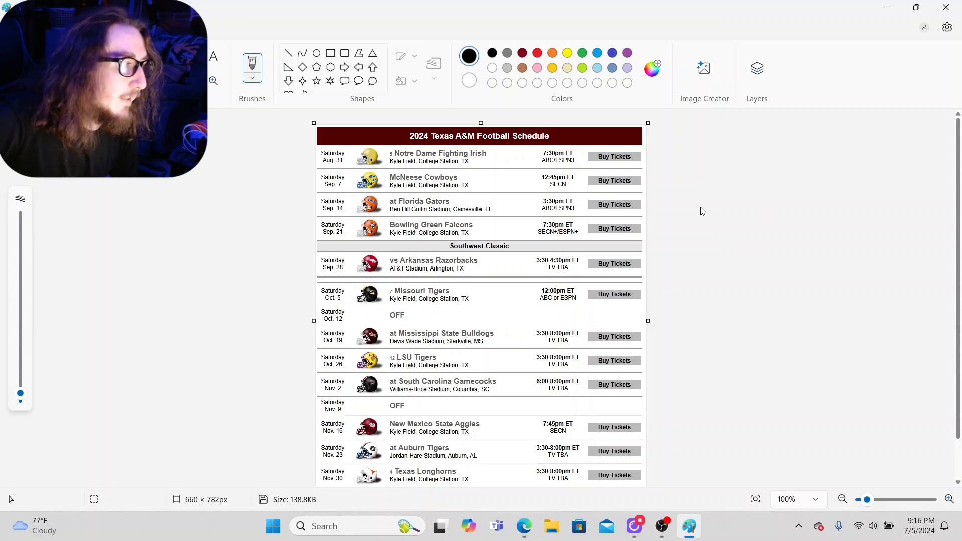
Brush a W beside the McNeese Cowboys game and a W beside Bowling Green
{"action": "scroll", "scroll_direction": "down", "scroll_amount": 3}
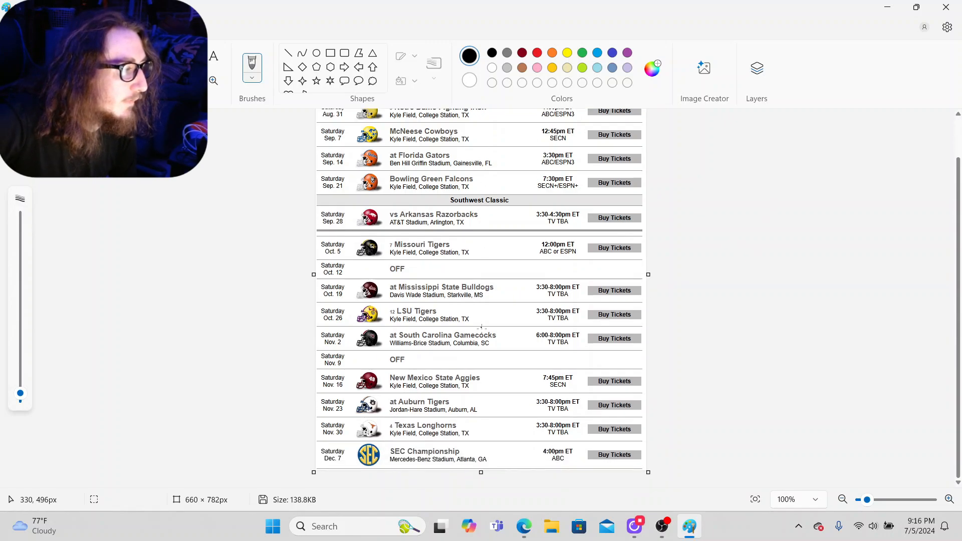
{"action": "mouse_move", "coordinate": [460, 420]}
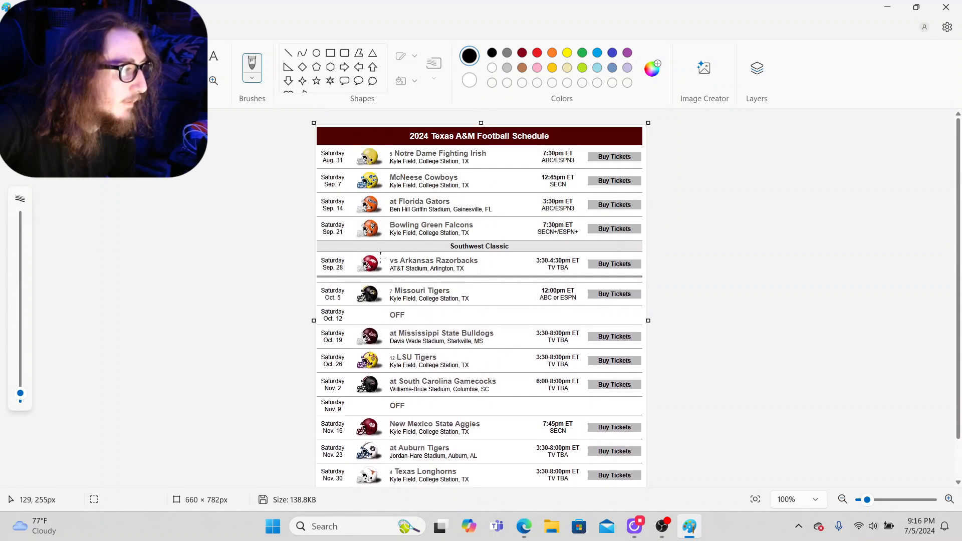
{"action": "scroll", "scroll_direction": "down", "scroll_amount": 3}
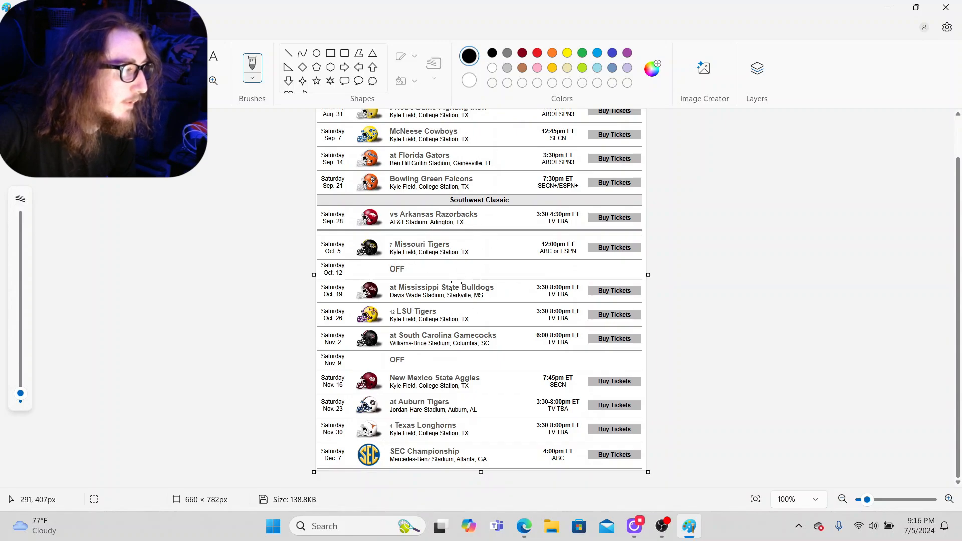
{"action": "mouse_move", "coordinate": [442, 332]}
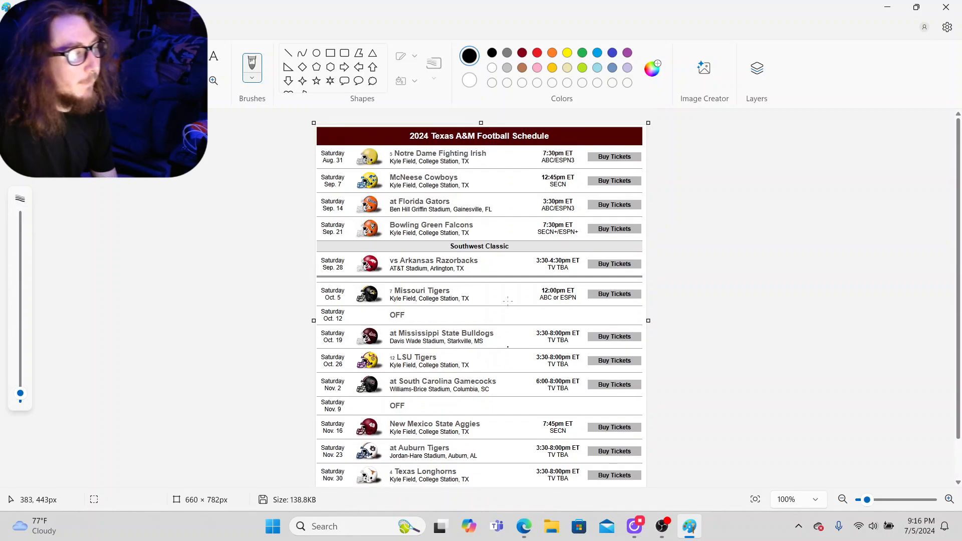
{"action": "mouse_move", "coordinate": [518, 298]}
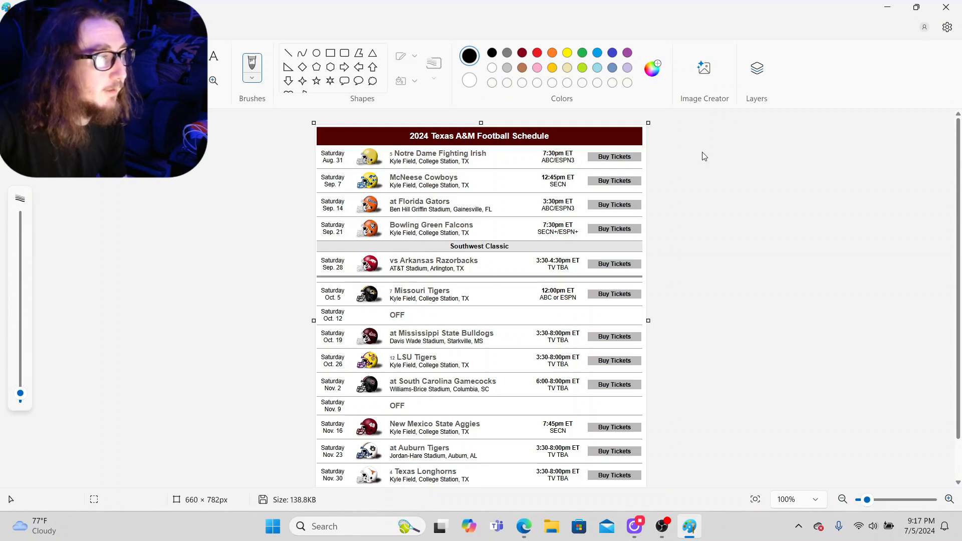
{"action": "mouse_move", "coordinate": [750, 163]}
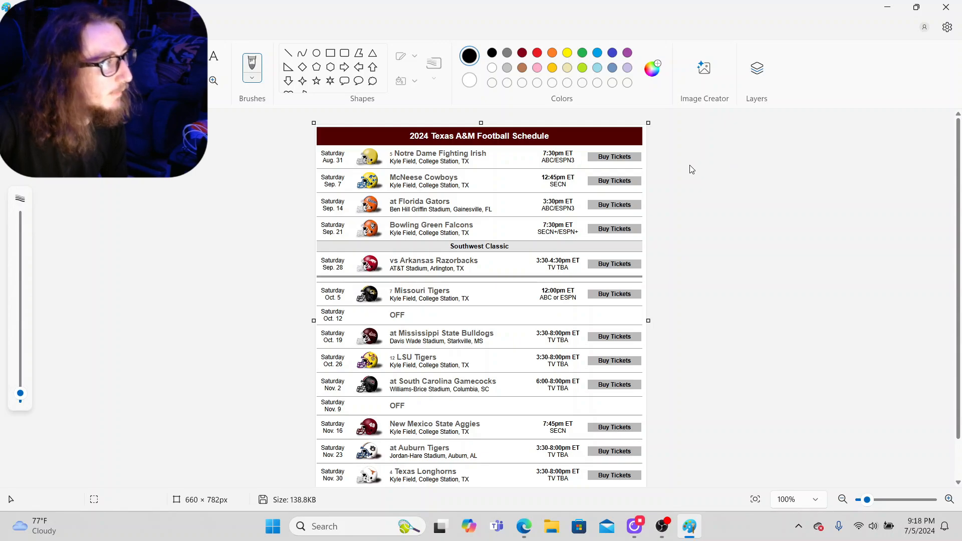
{"action": "mouse_move", "coordinate": [681, 138]}
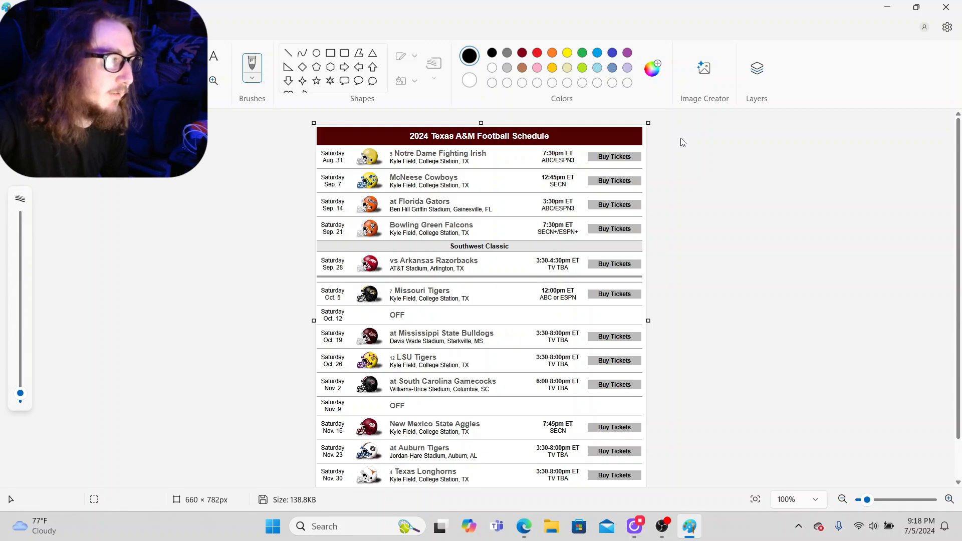
{"action": "mouse_move", "coordinate": [668, 150]}
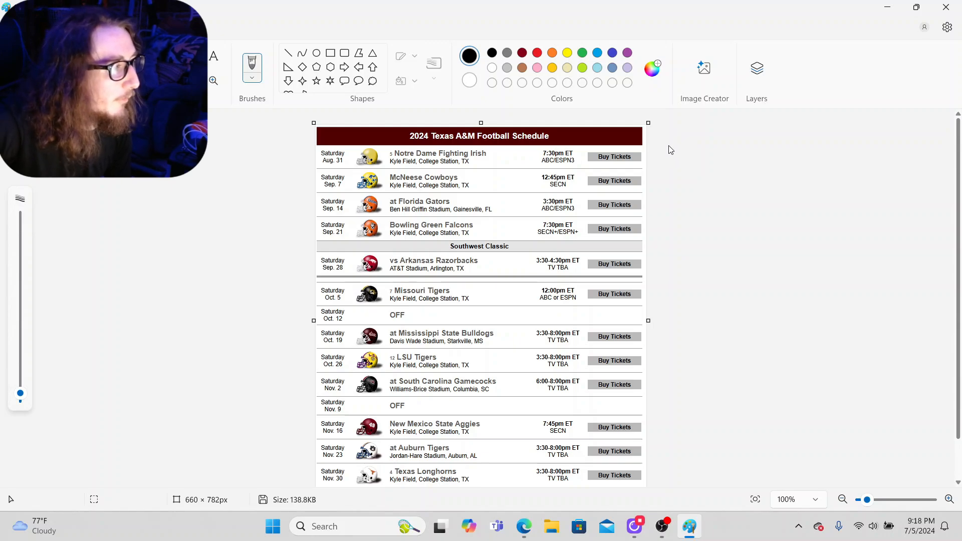
{"action": "mouse_move", "coordinate": [503, 155]}
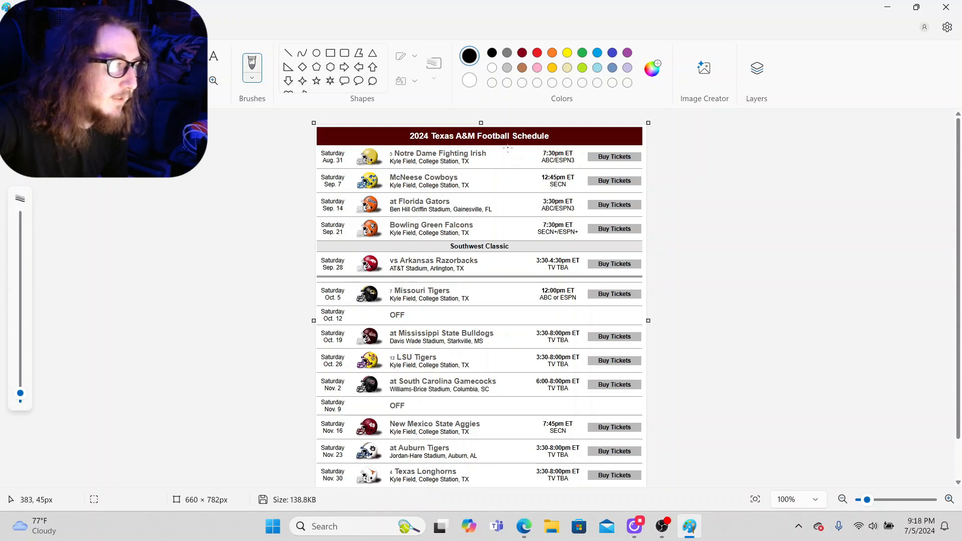
{"action": "mouse_move", "coordinate": [505, 154]}
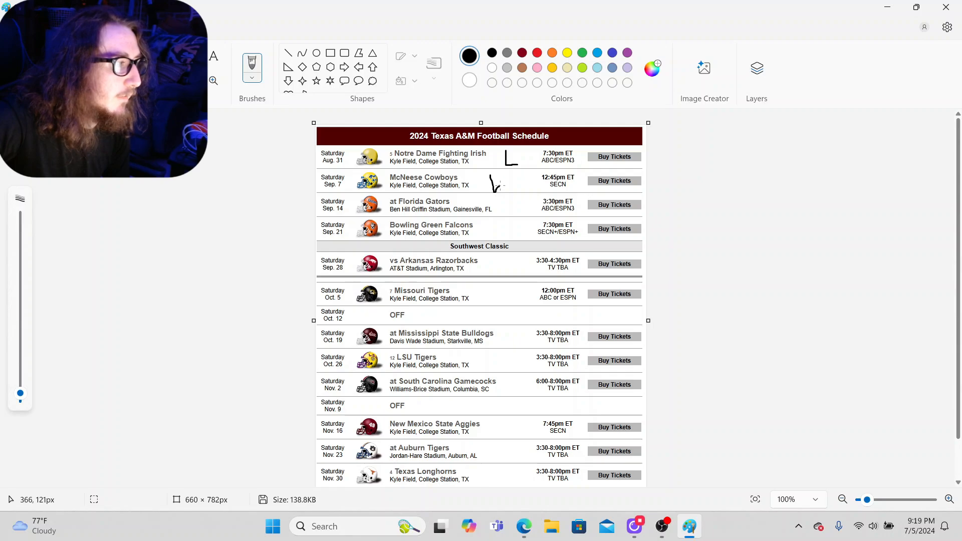
{"action": "left_click_drag", "start_coordinate": [491, 178], "coordinate": [516, 193]}
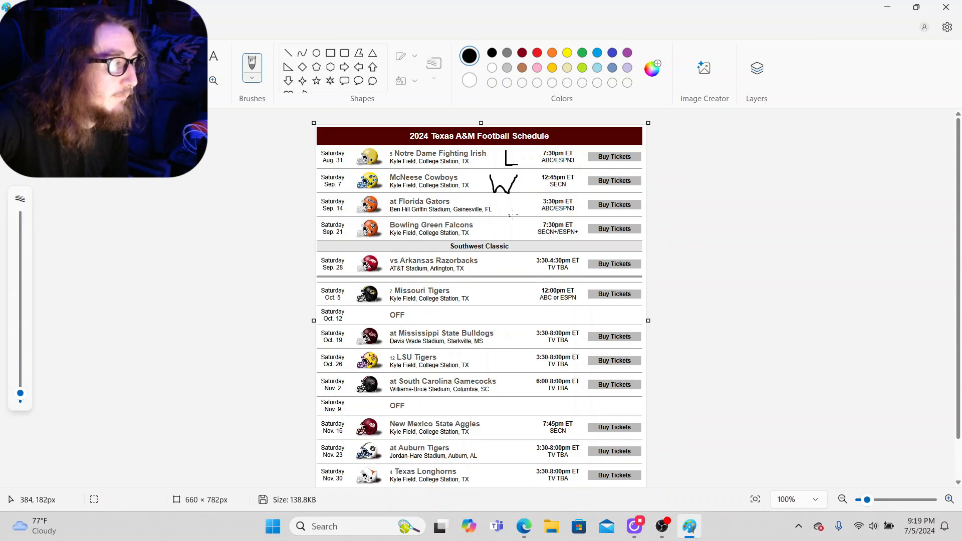
{"action": "mouse_move", "coordinate": [287, 100]}
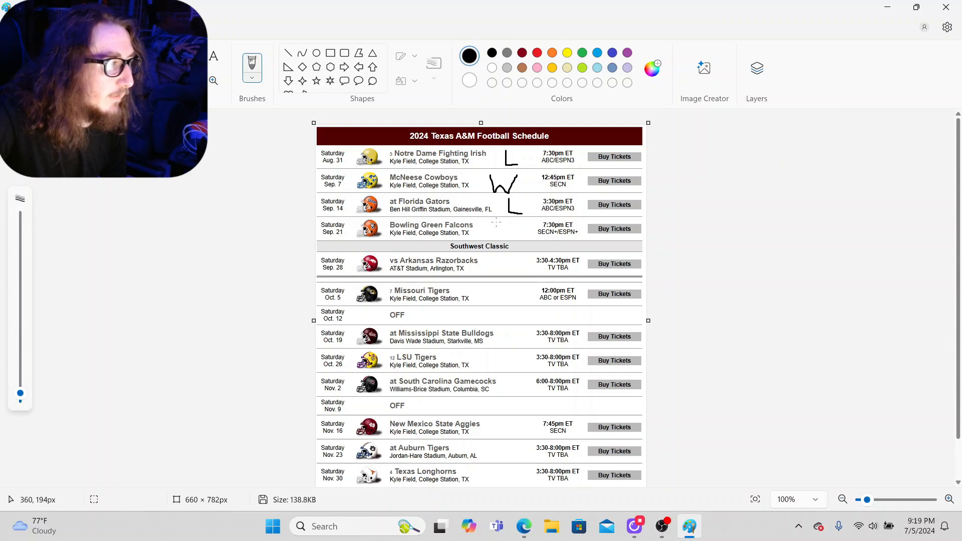
{"action": "left_click_drag", "start_coordinate": [494, 231], "coordinate": [509, 236]}
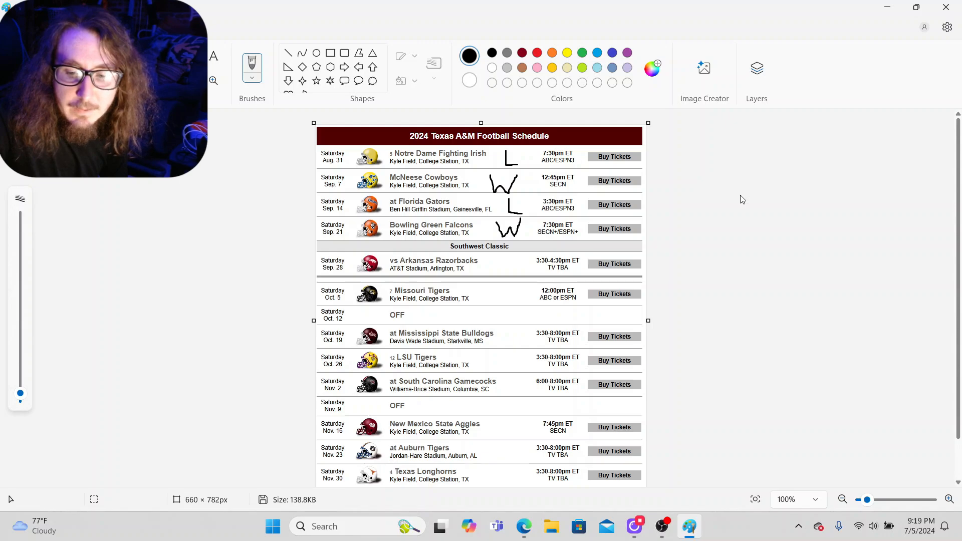
{"action": "mouse_move", "coordinate": [701, 241]}
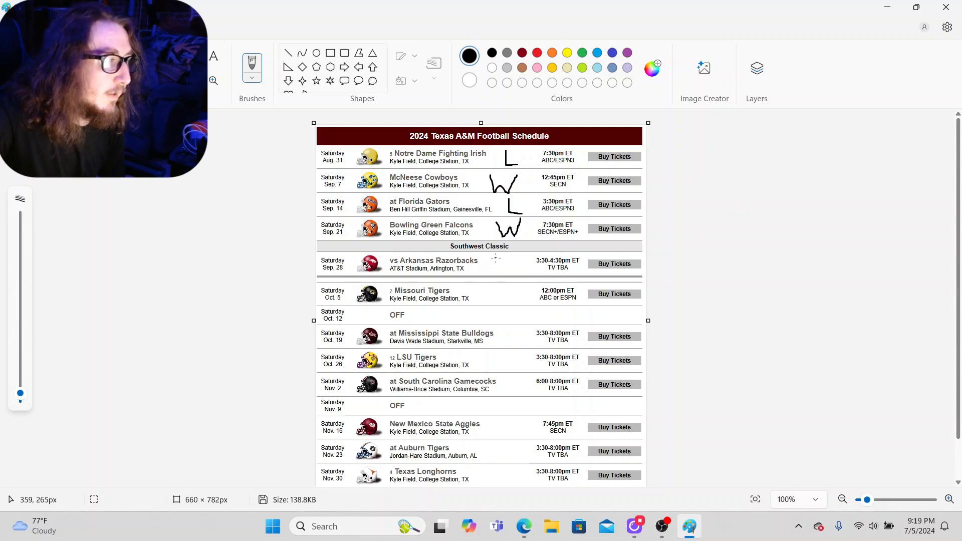
Brush the prediction letter beside the Arkansas Razorbacks game
{"action": "left_click_drag", "start_coordinate": [496, 261], "coordinate": [515, 275]}
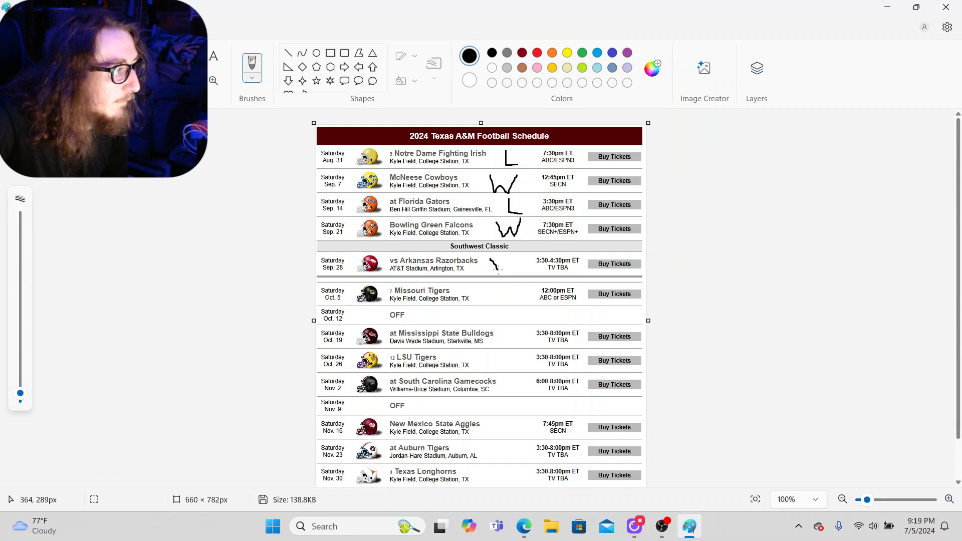
{"action": "left_click_drag", "start_coordinate": [491, 264], "coordinate": [509, 270]}
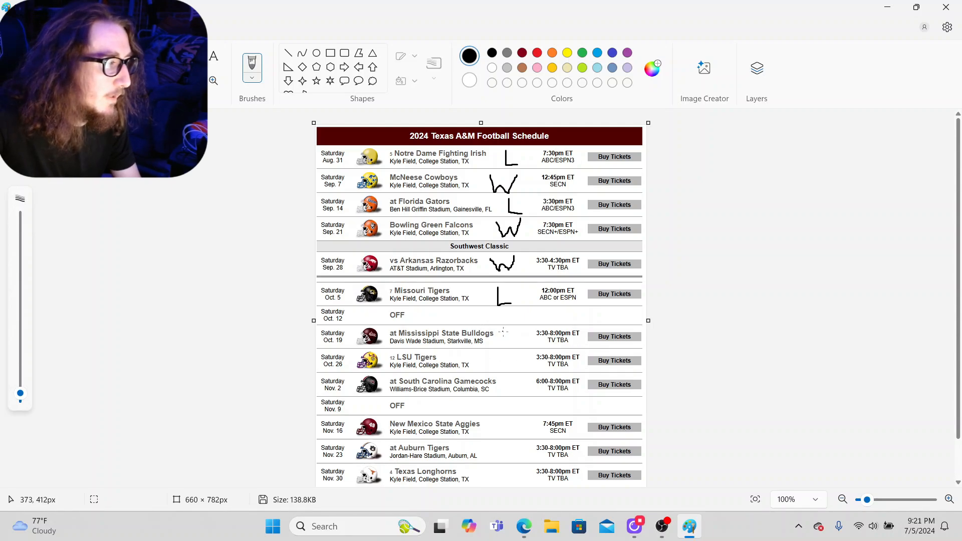
Brush a W beside Mississippi State and another W beside LSU
{"action": "left_click_drag", "start_coordinate": [501, 341], "coordinate": [525, 344]}
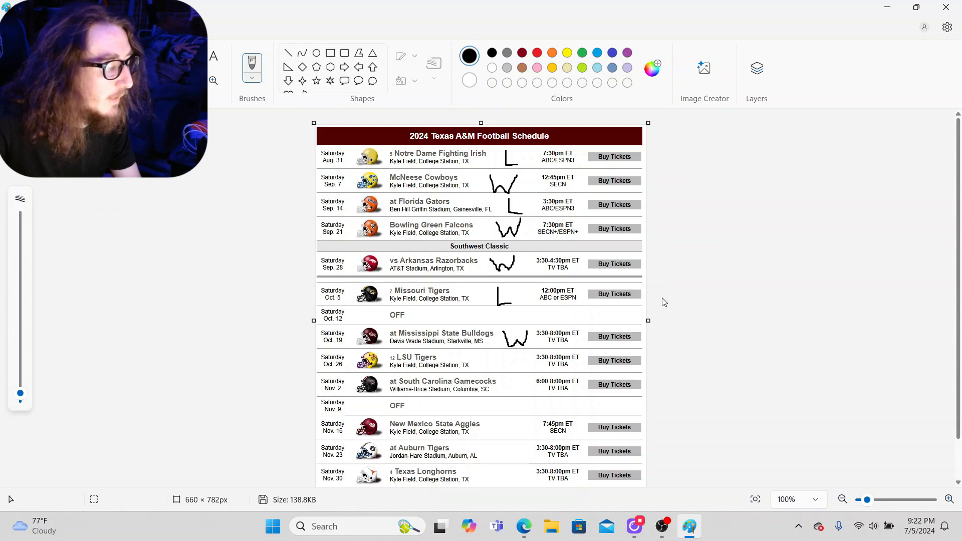
{"action": "mouse_move", "coordinate": [805, 284]}
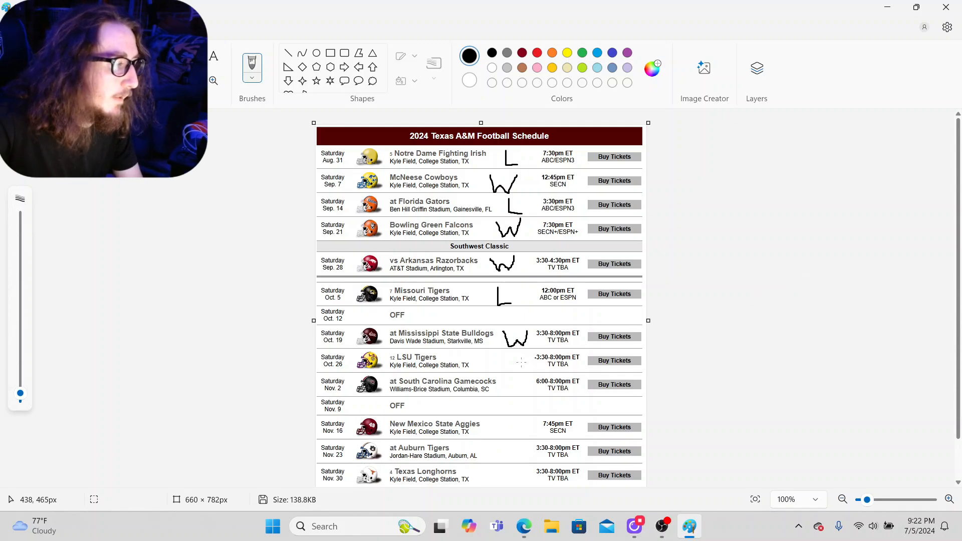
{"action": "mouse_move", "coordinate": [491, 353]}
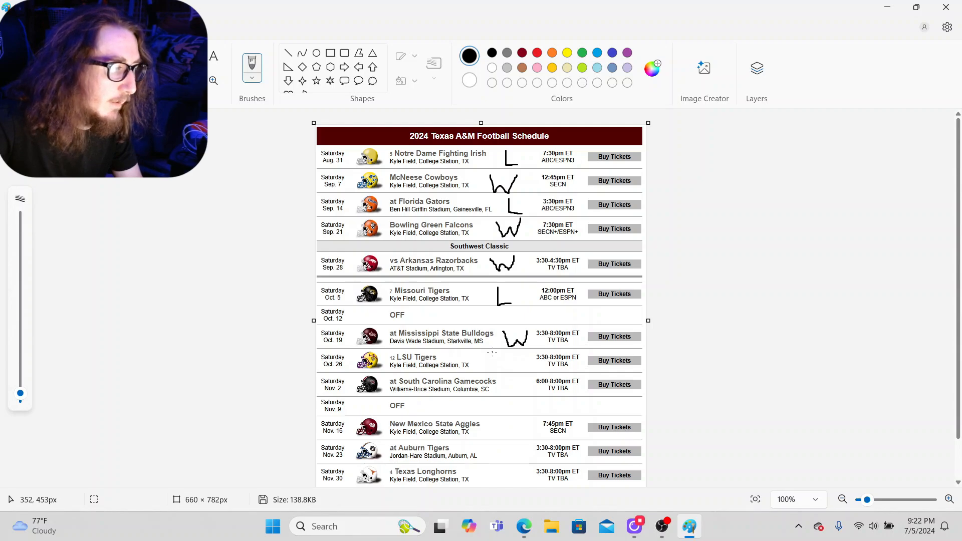
{"action": "left_click_drag", "start_coordinate": [494, 365], "coordinate": [515, 362]}
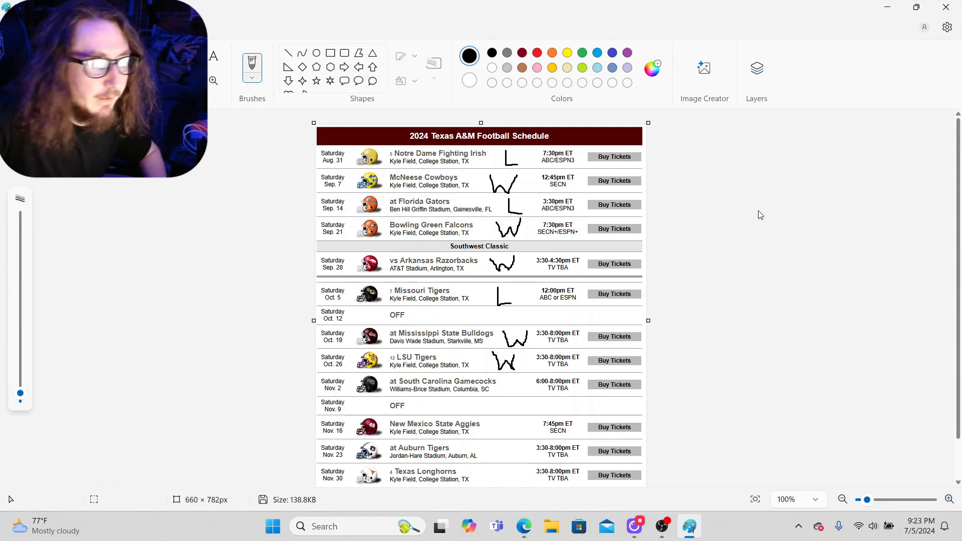
{"action": "mouse_move", "coordinate": [688, 341]}
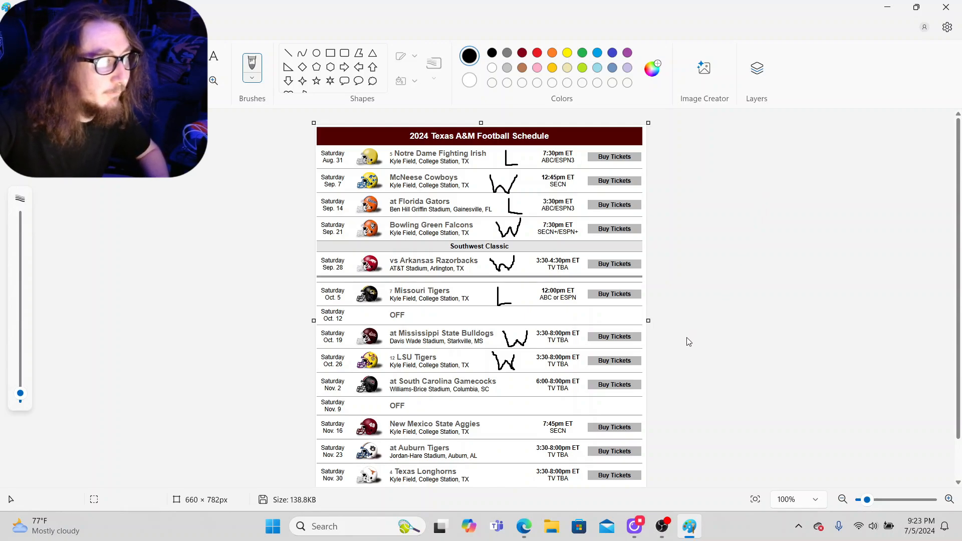
{"action": "mouse_move", "coordinate": [623, 347]}
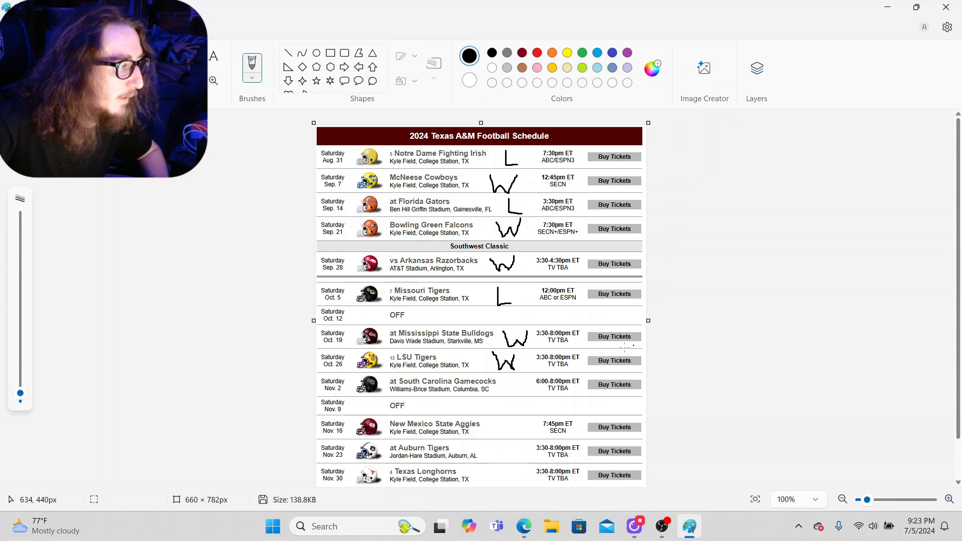
{"action": "mouse_move", "coordinate": [515, 359]}
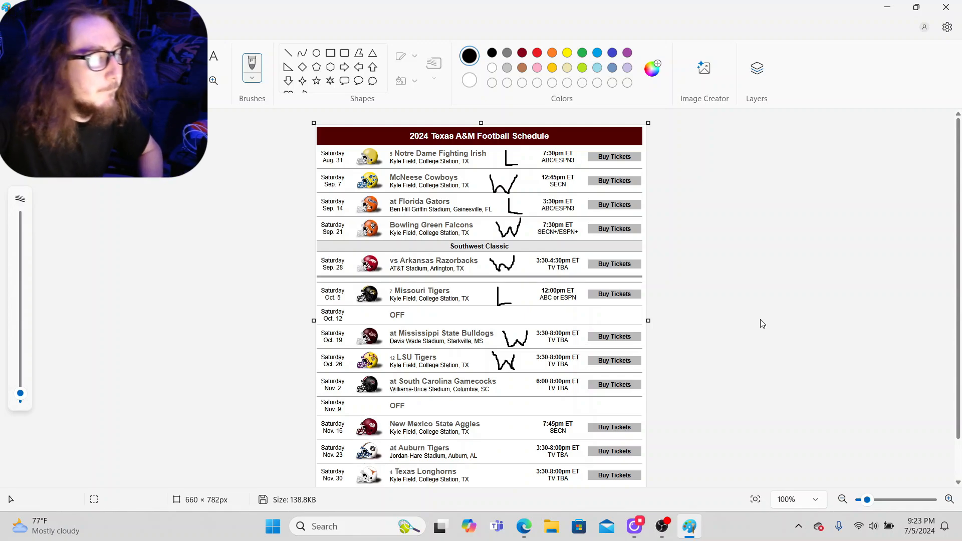
{"action": "mouse_move", "coordinate": [688, 336]}
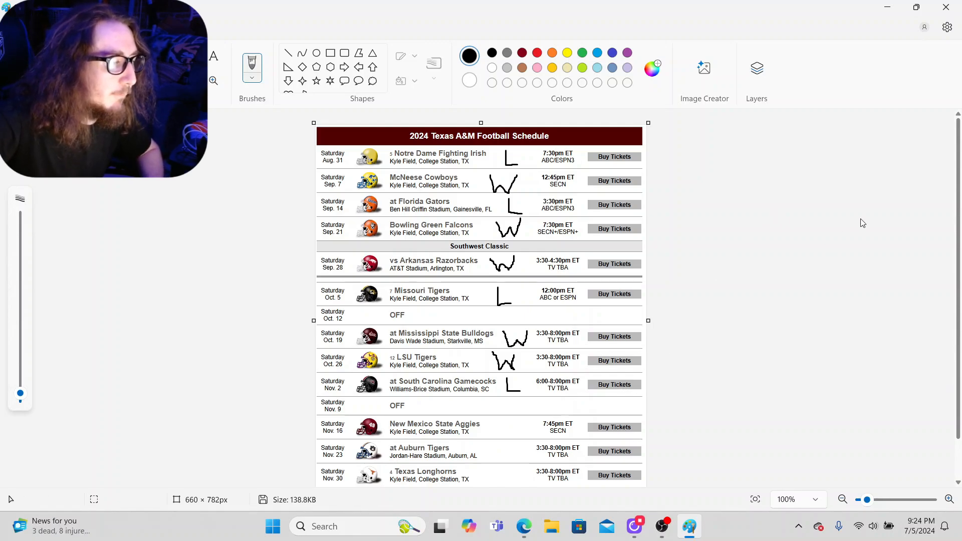
{"action": "mouse_move", "coordinate": [868, 311]}
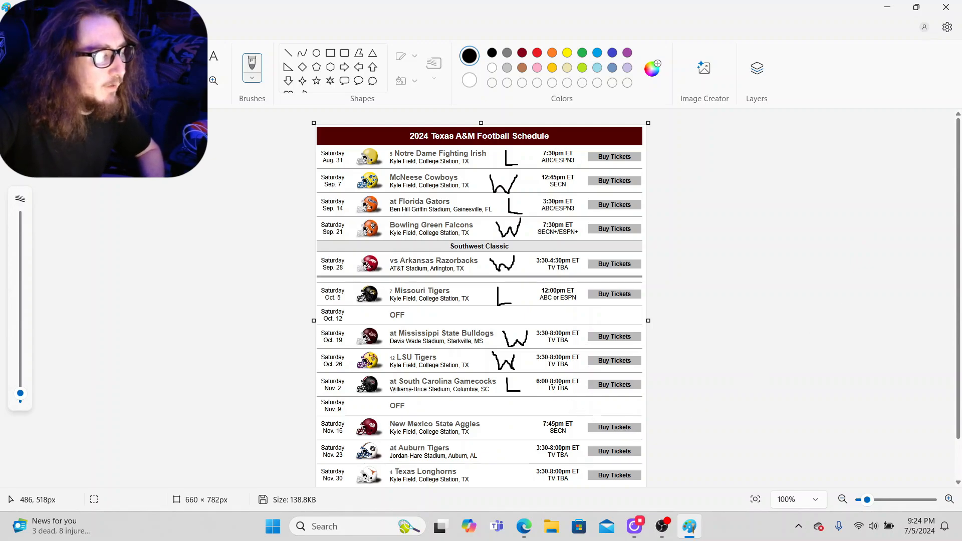
{"action": "mouse_move", "coordinate": [833, 267]}
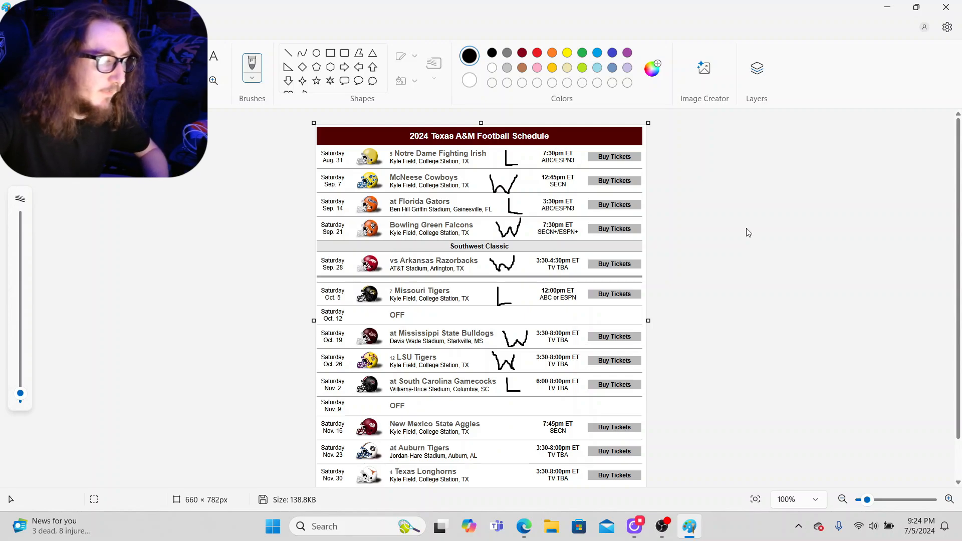
{"action": "mouse_move", "coordinate": [720, 334]}
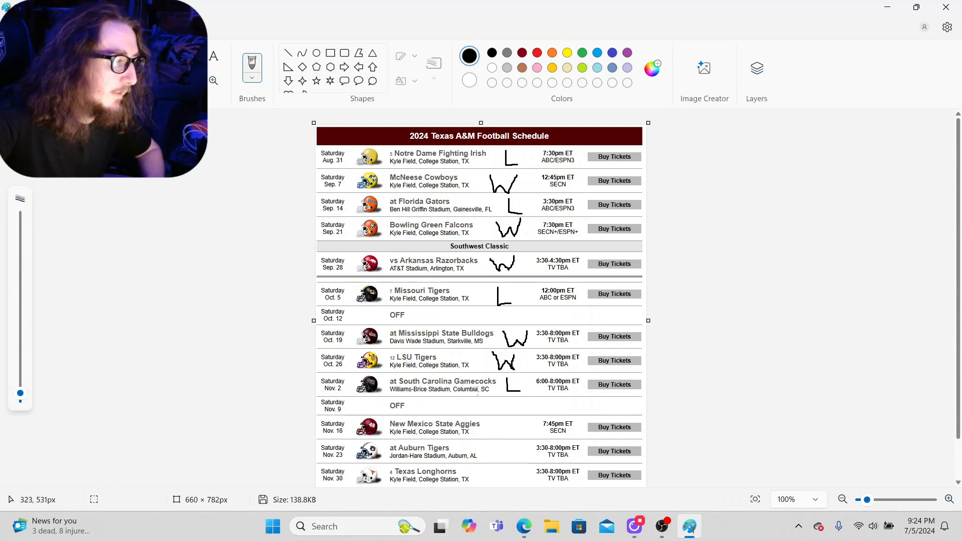
{"action": "mouse_move", "coordinate": [307, 318]}
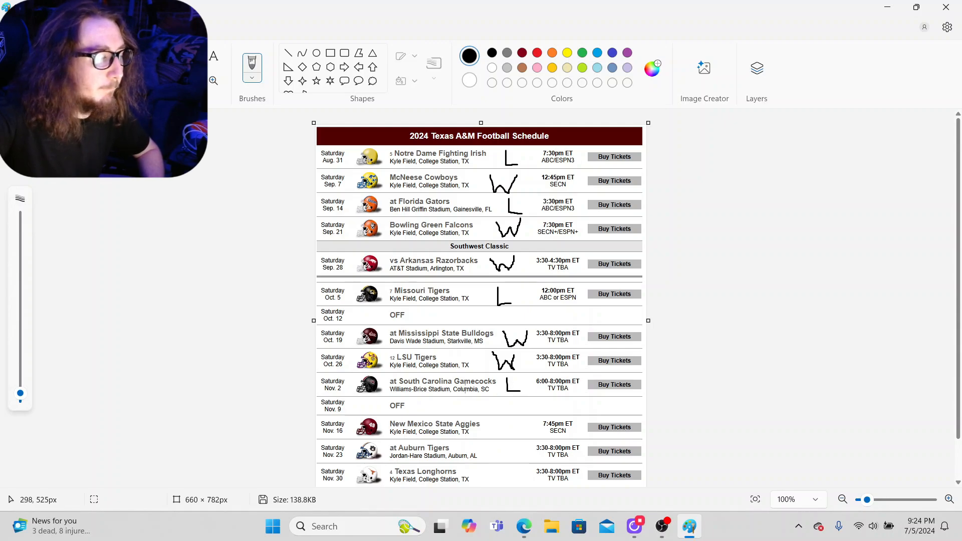
{"action": "mouse_move", "coordinate": [457, 393]}
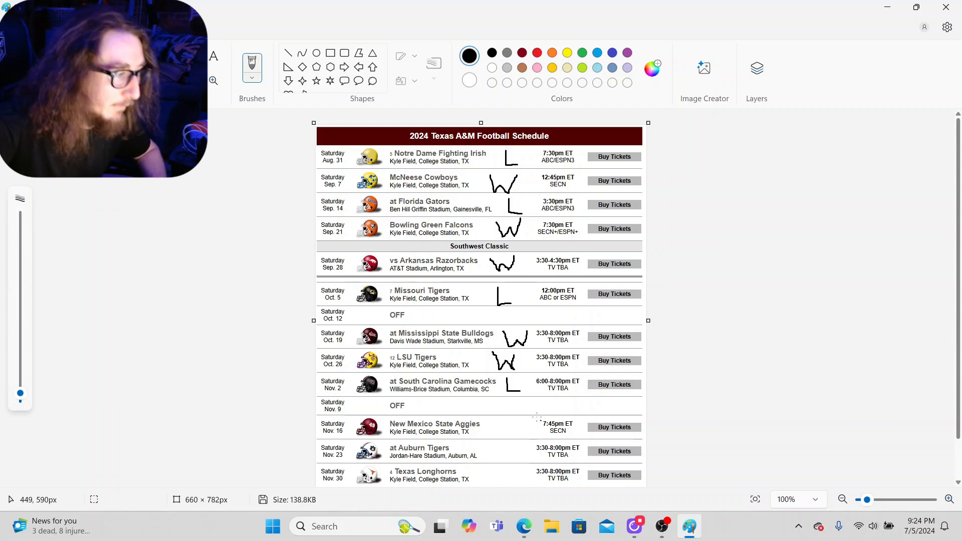
Brush a W beside the New Mexico State game and scroll toward Auburn and Texas
{"action": "scroll", "scroll_direction": "down", "scroll_amount": 3}
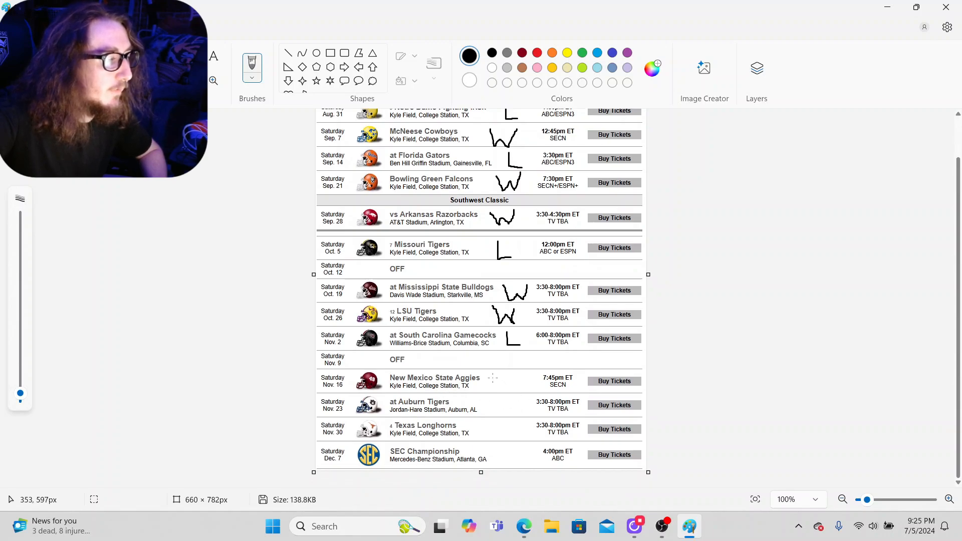
{"action": "left_click_drag", "start_coordinate": [494, 393], "coordinate": [515, 383]}
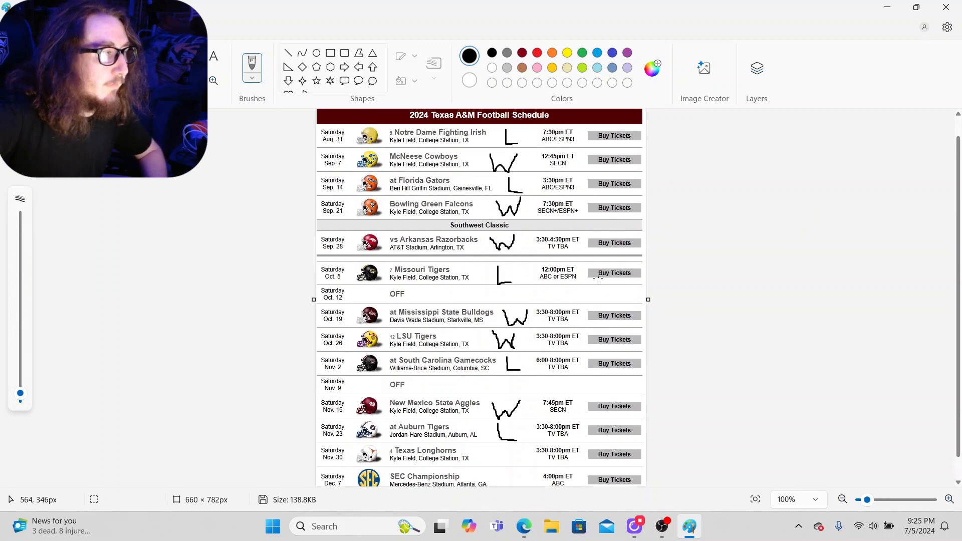
{"action": "scroll", "scroll_direction": "down", "scroll_amount": 3}
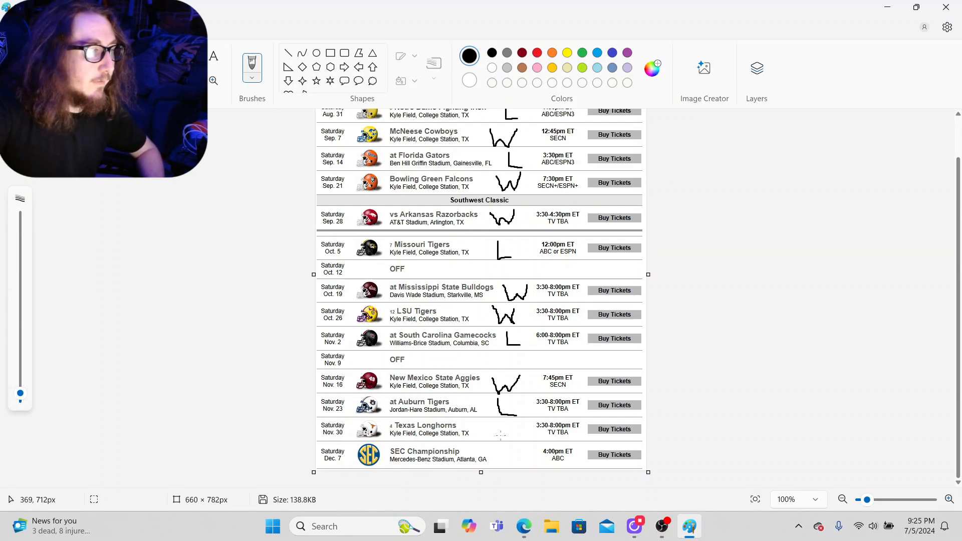
{"action": "mouse_move", "coordinate": [487, 425]}
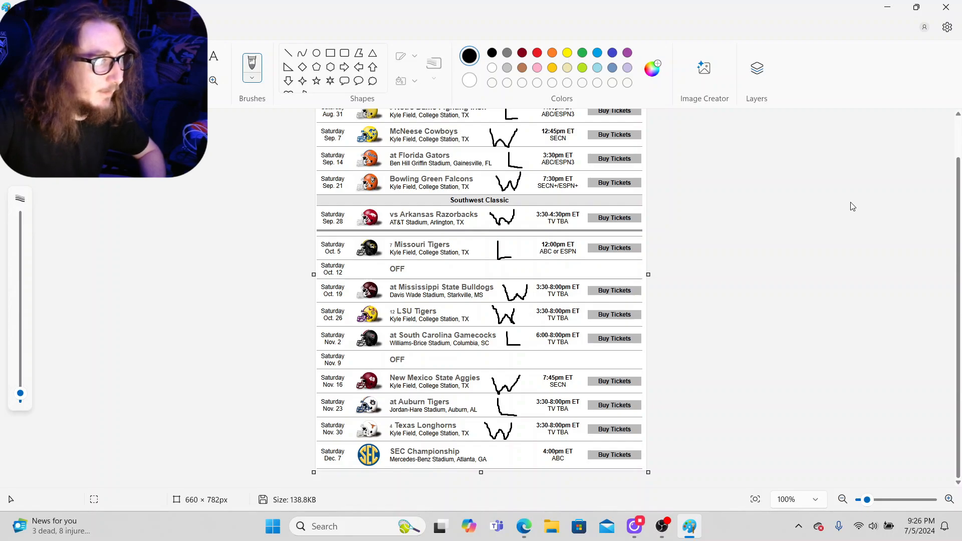
{"action": "mouse_move", "coordinate": [739, 286]}
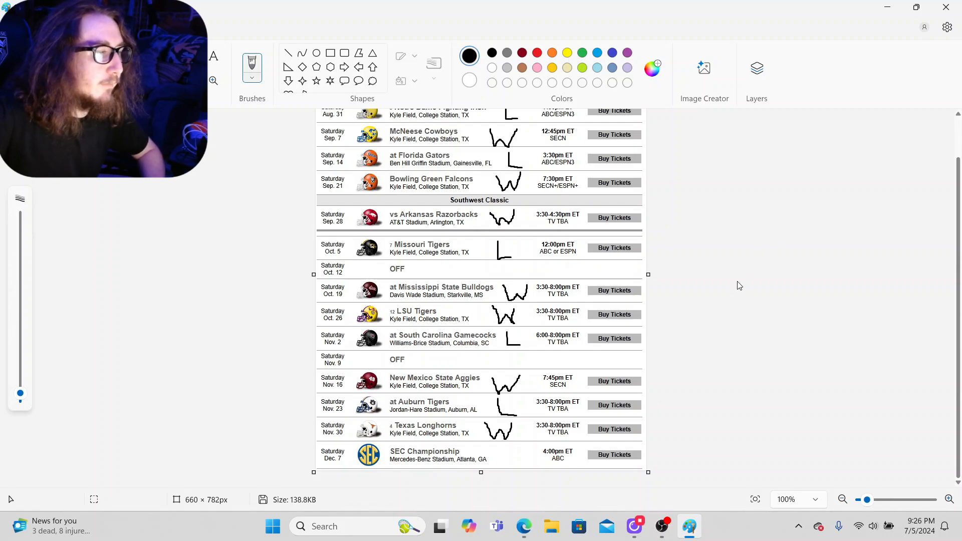
{"action": "mouse_move", "coordinate": [741, 250]}
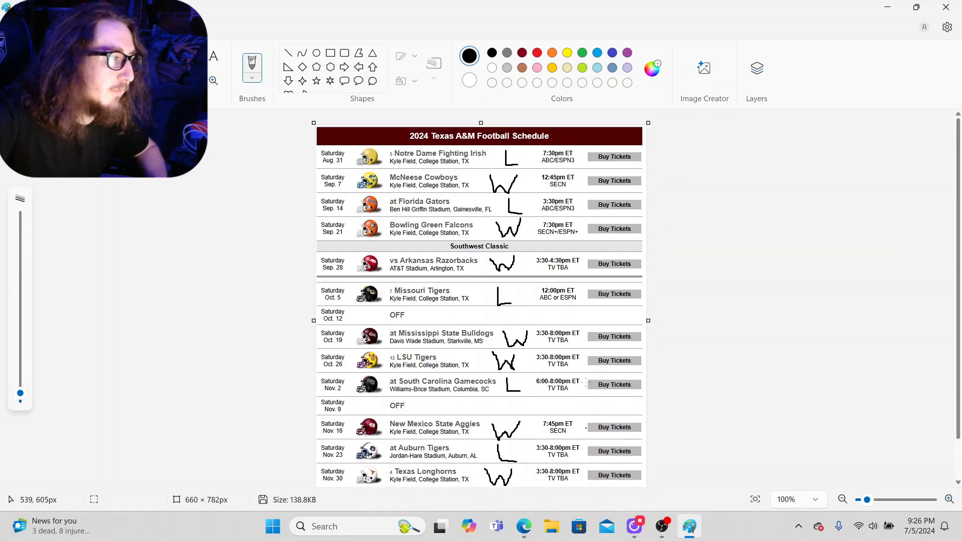
{"action": "scroll", "scroll_direction": "down", "scroll_amount": 3}
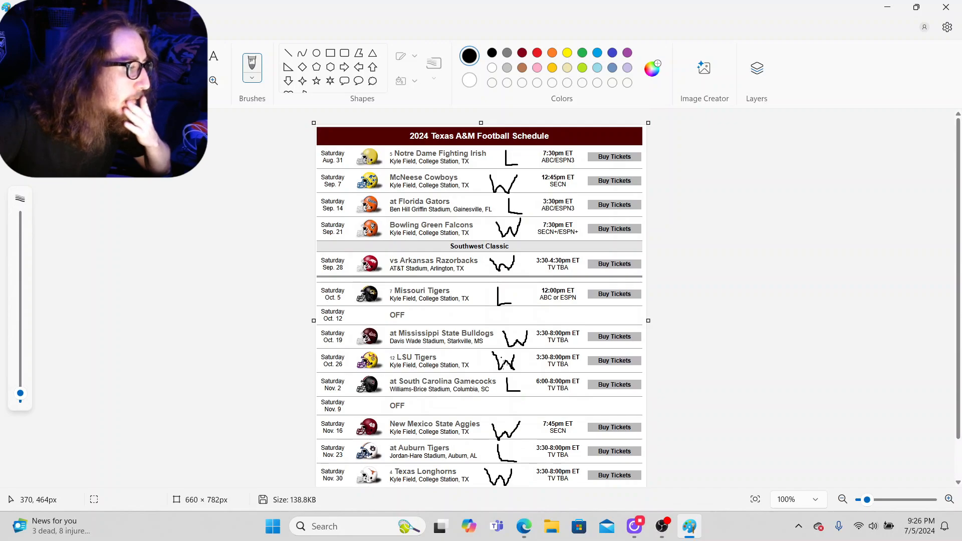
{"action": "mouse_move", "coordinate": [549, 403]}
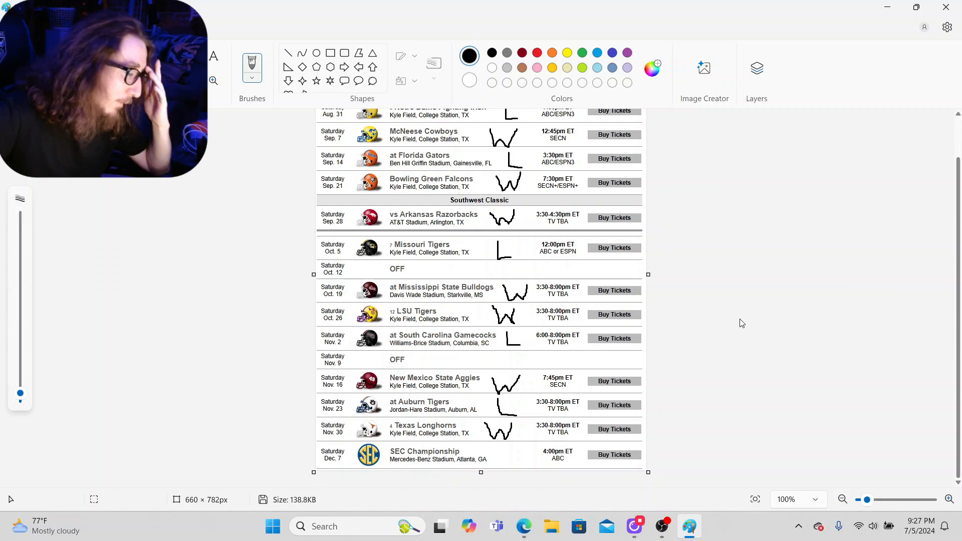
{"action": "mouse_move", "coordinate": [736, 316]}
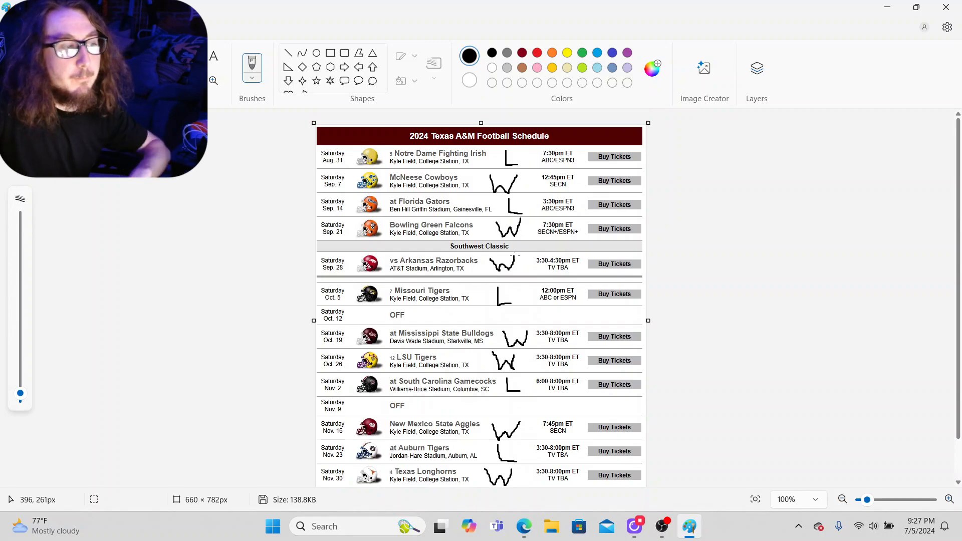
{"action": "scroll", "scroll_direction": "down", "scroll_amount": 3}
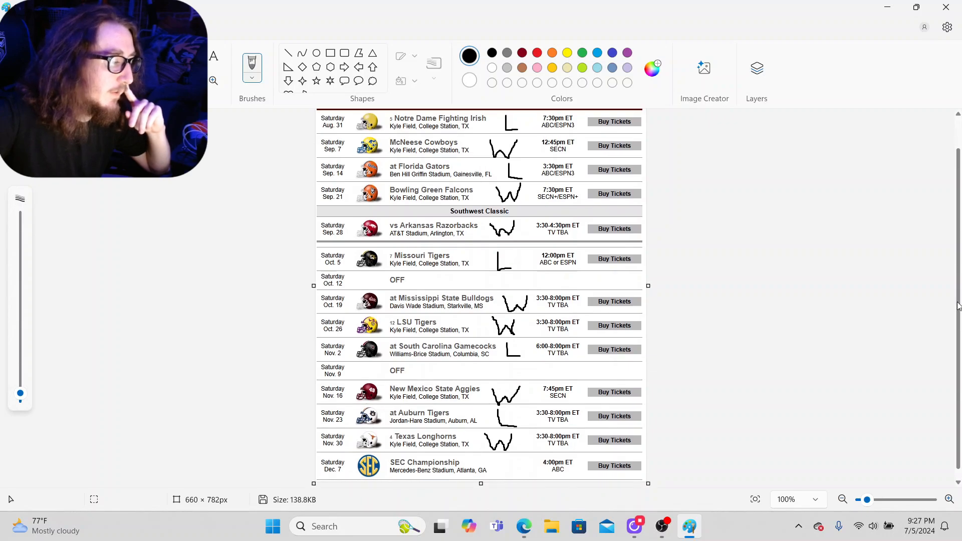
{"action": "mouse_move", "coordinate": [720, 263]}
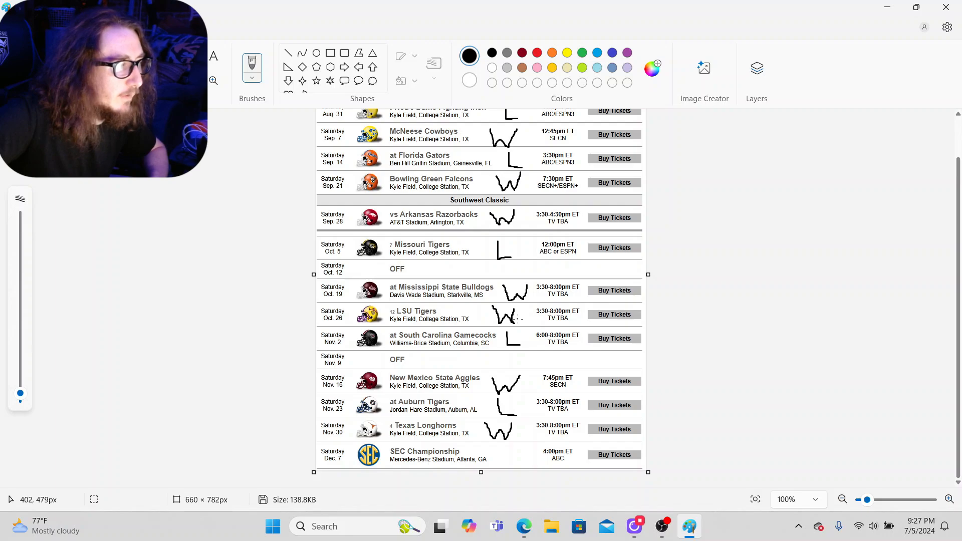
{"action": "scroll", "scroll_direction": "down", "scroll_amount": 3}
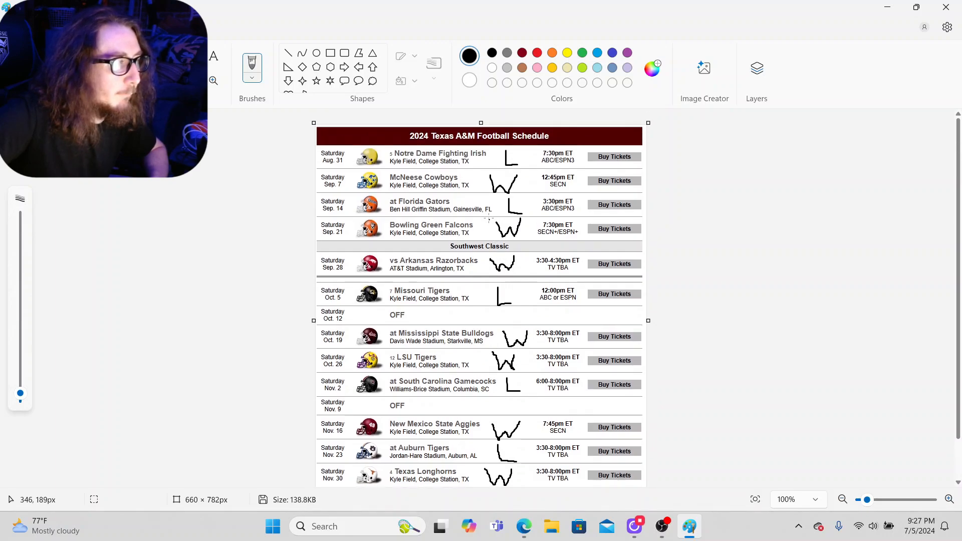
{"action": "scroll", "scroll_direction": "down", "scroll_amount": 3}
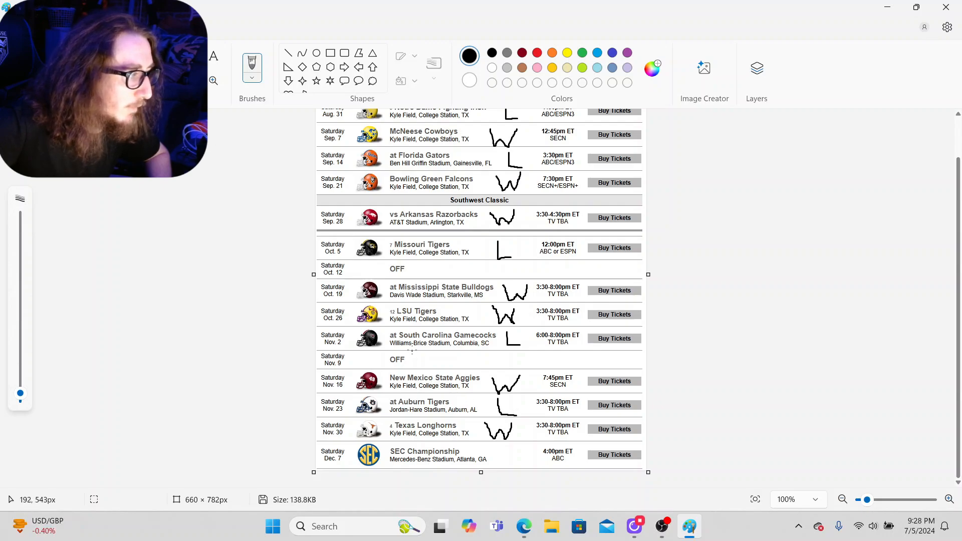
{"action": "scroll", "scroll_direction": "down", "scroll_amount": 3}
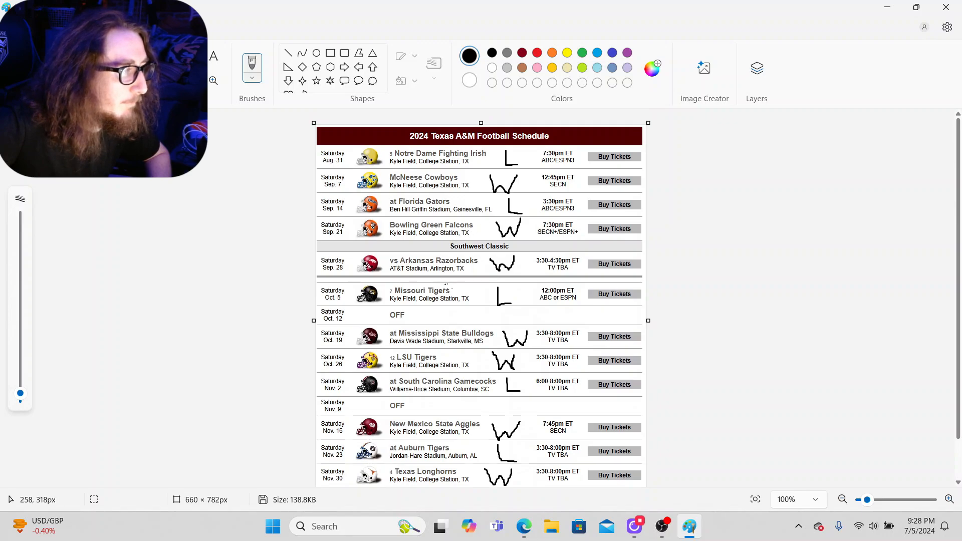
{"action": "mouse_move", "coordinate": [655, 378]}
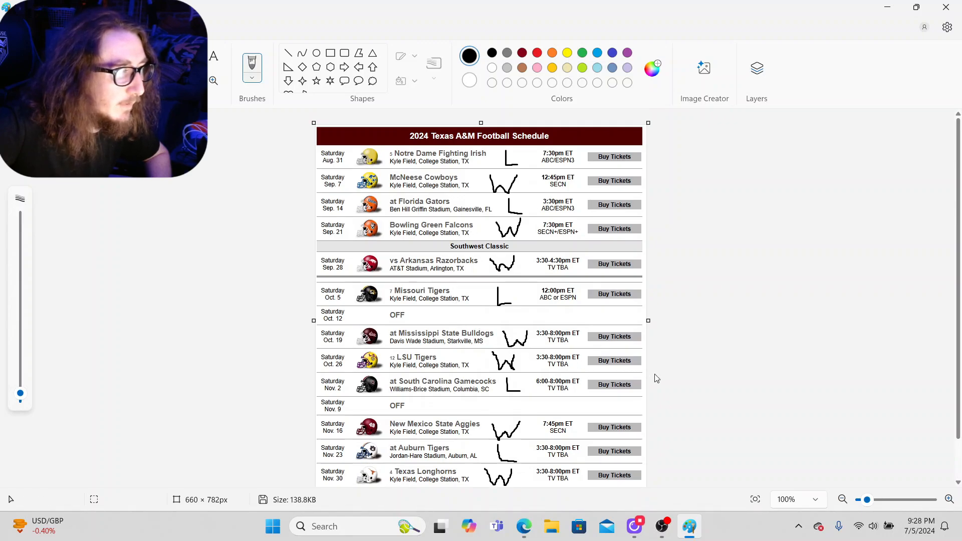
{"action": "mouse_move", "coordinate": [692, 365]}
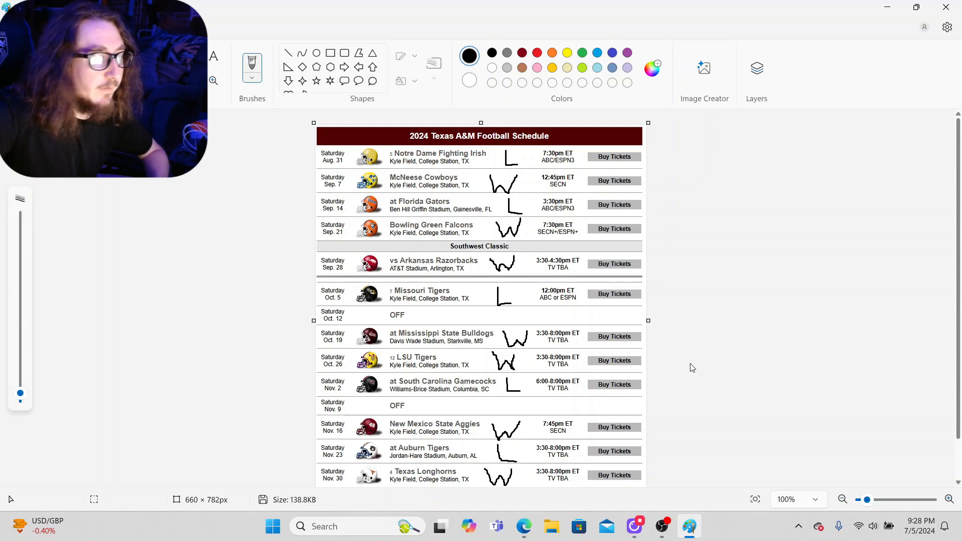
{"action": "scroll", "scroll_direction": "down", "scroll_amount": 3}
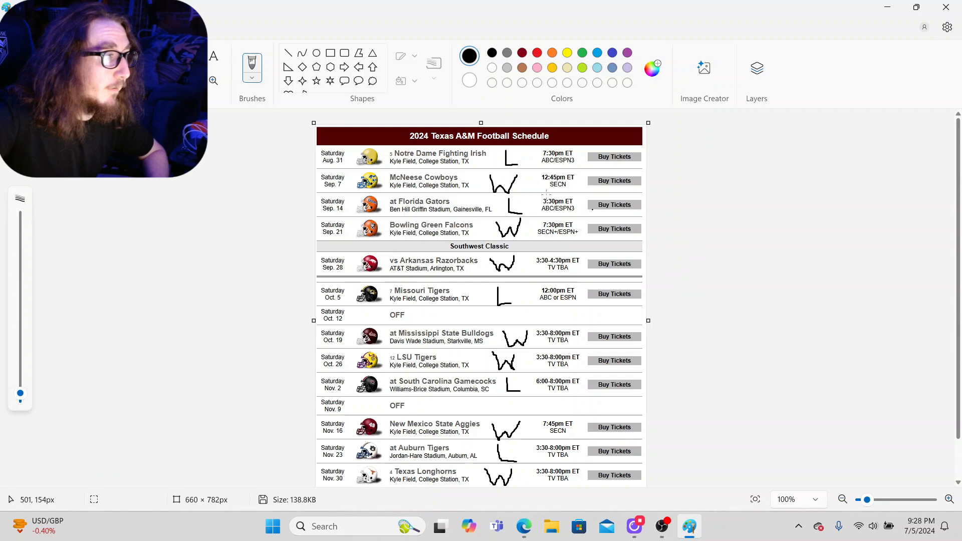
{"action": "scroll", "scroll_direction": "down", "scroll_amount": 3}
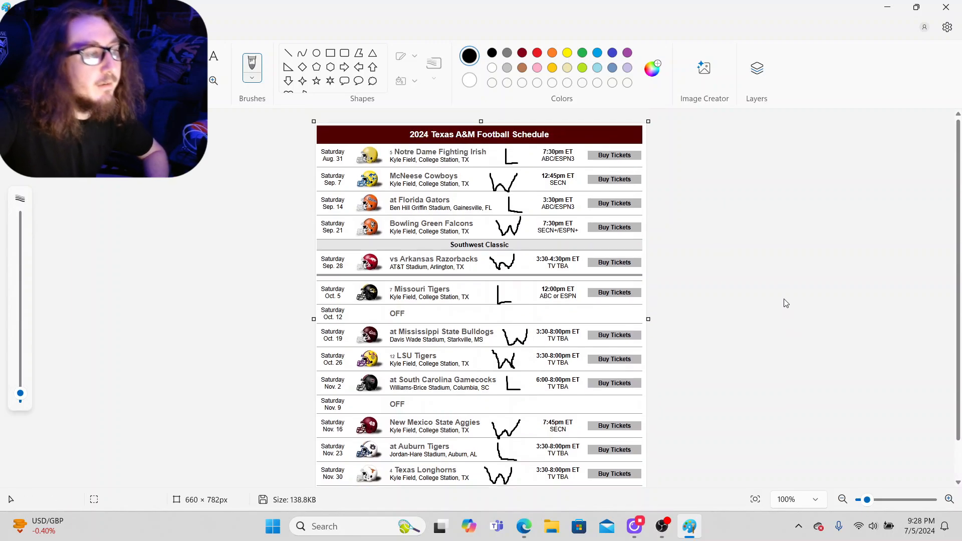
{"action": "scroll", "scroll_direction": "down", "scroll_amount": 3}
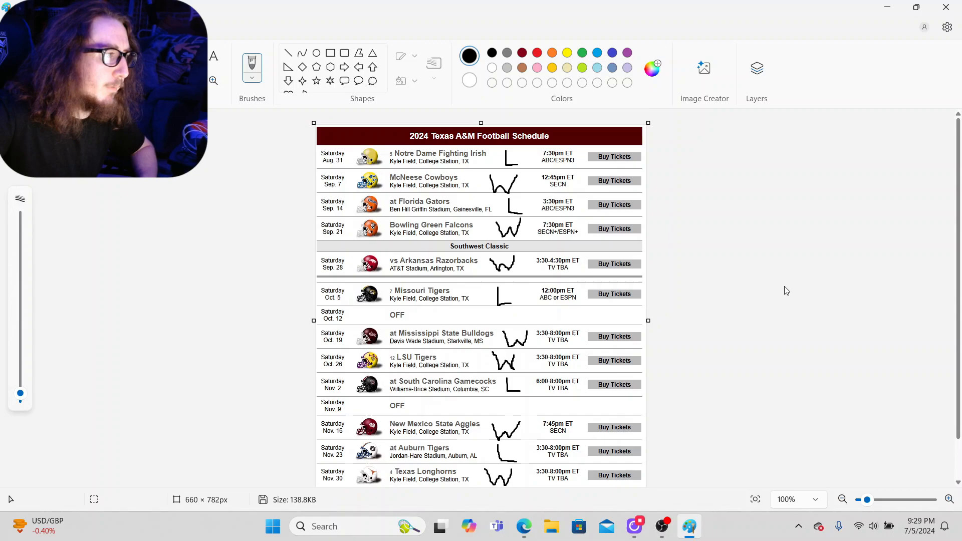
{"action": "scroll", "scroll_direction": "down", "scroll_amount": 3}
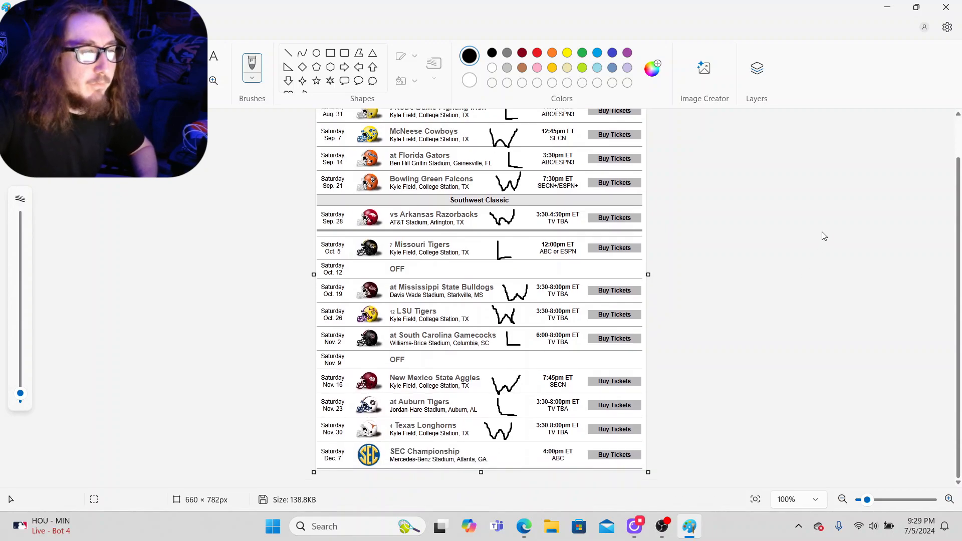